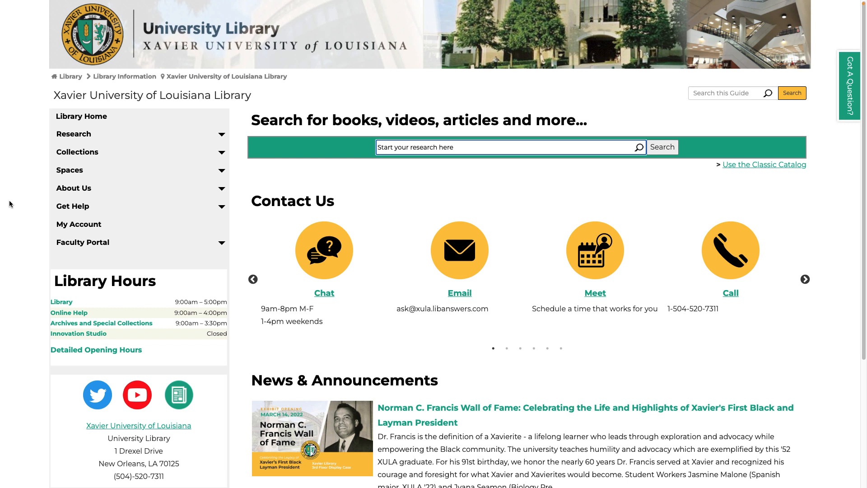
pyautogui.moveTo(23, 173)
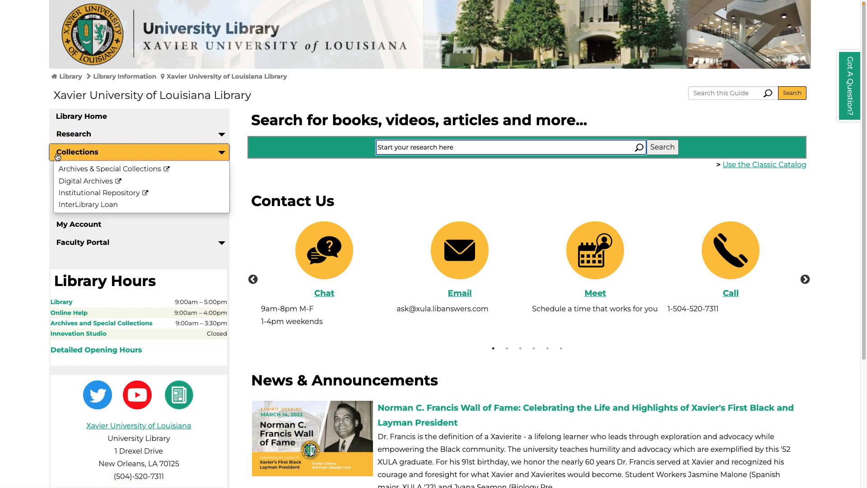
pyautogui.moveTo(77, 151)
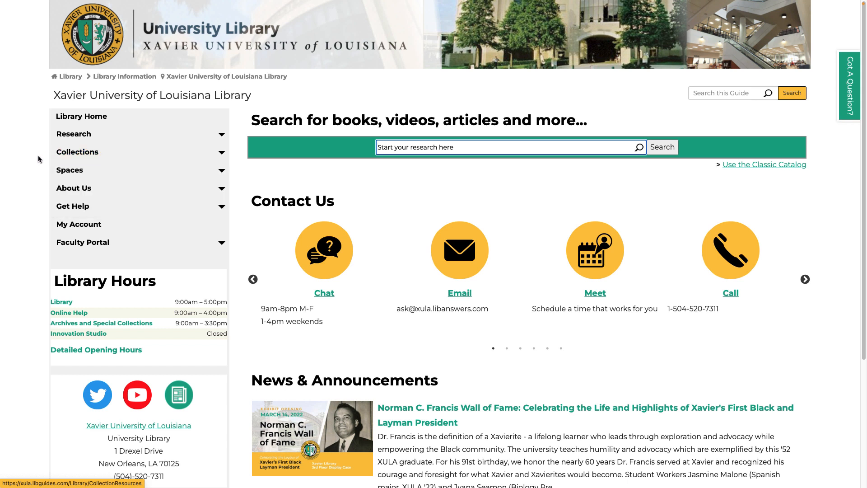
# Browse the library spaces list and dismiss the librarian chat offer on the homepage
pyautogui.click(69, 170)
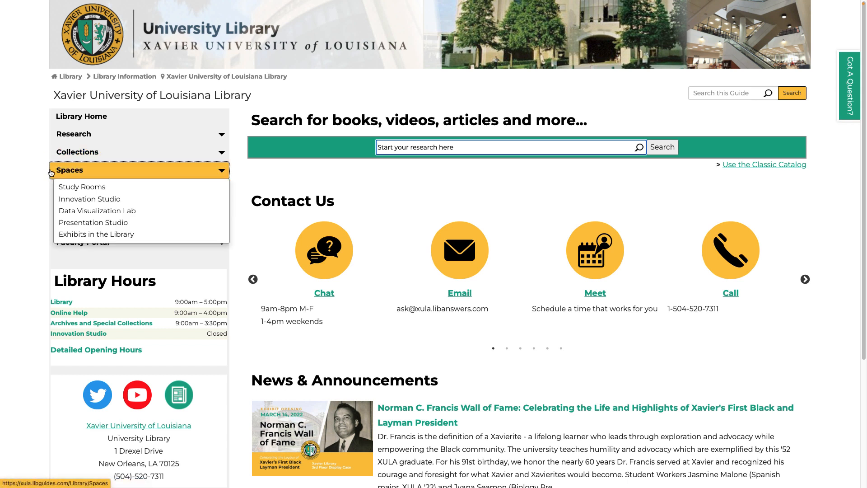
pyautogui.click(70, 170)
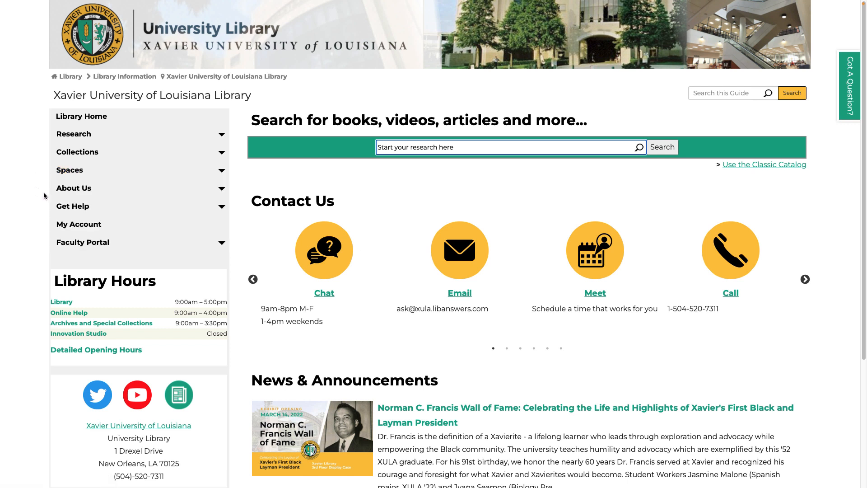
pyautogui.click(73, 188)
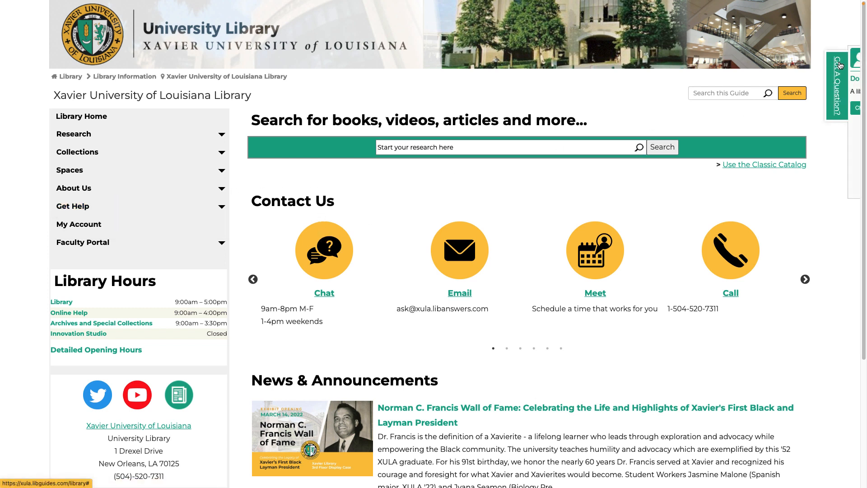
pyautogui.click(669, 86)
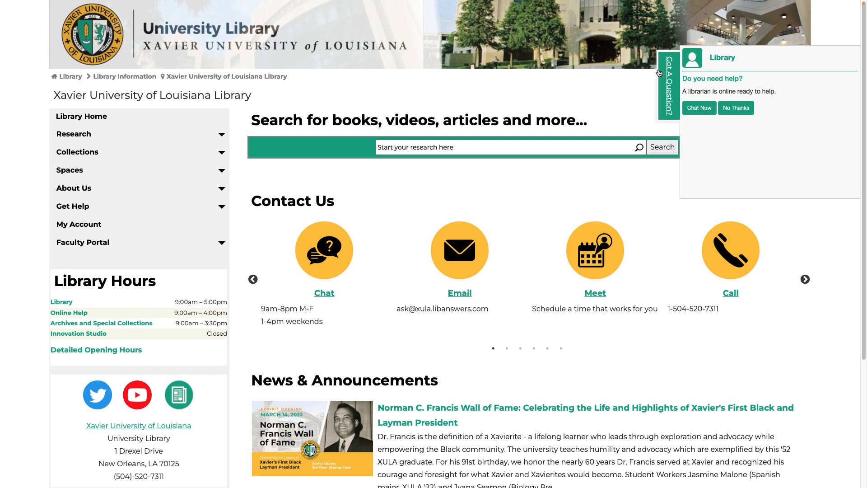
pyautogui.moveTo(659, 73)
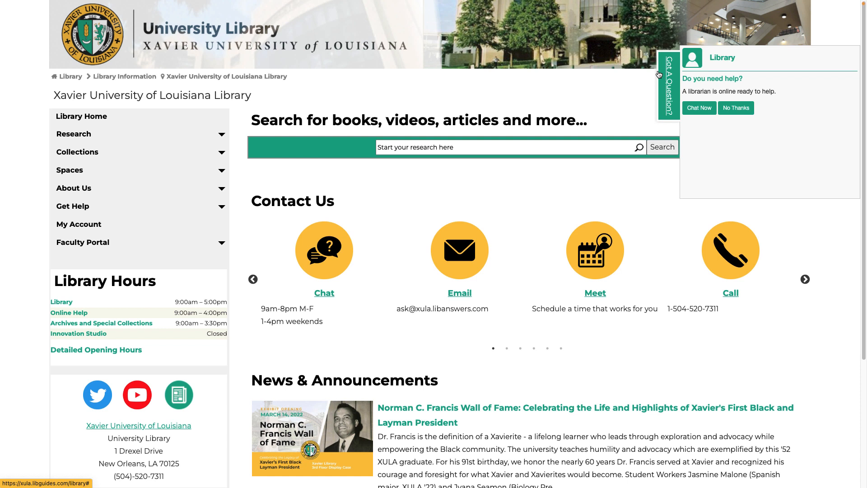
pyautogui.click(735, 108)
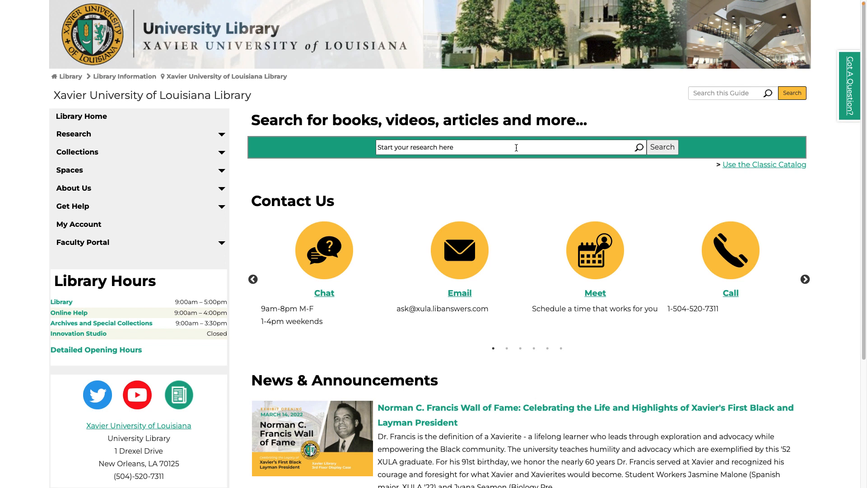
# Search the library collections for 'catholic social movements' from the homepage search box
pyautogui.write('catholi')
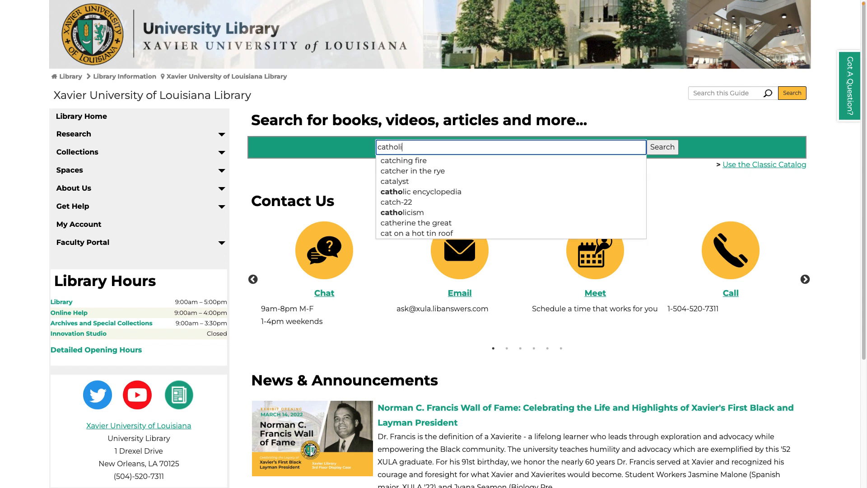
pyautogui.write('c social movements')
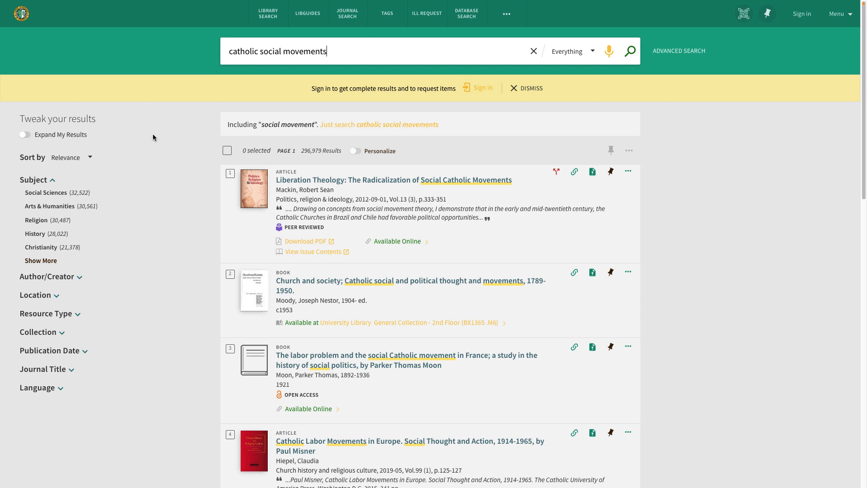
pyautogui.moveTo(180, 157)
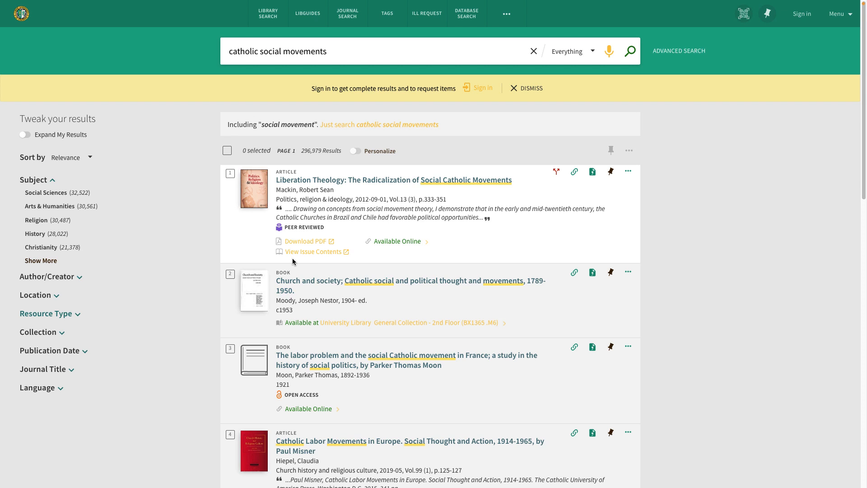
pyautogui.moveTo(81, 318)
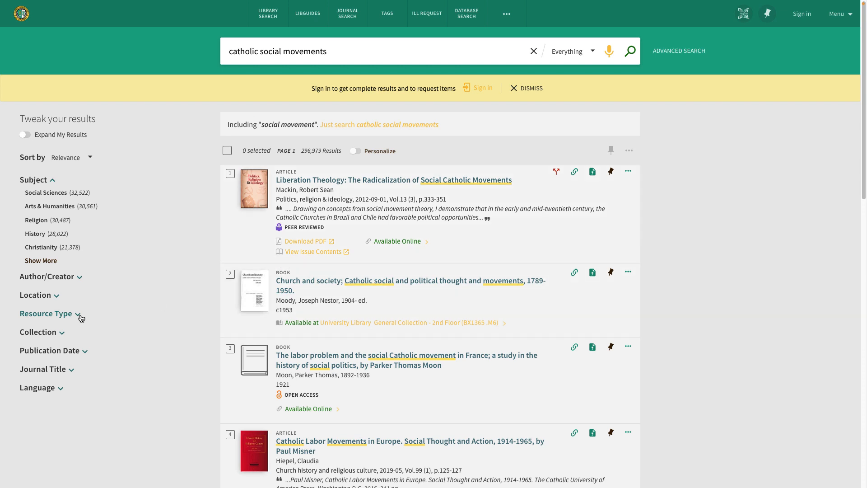
# Filter results to Articles in Religion published 2012–2022, narrowing to about 11,000 items
pyautogui.click(46, 313)
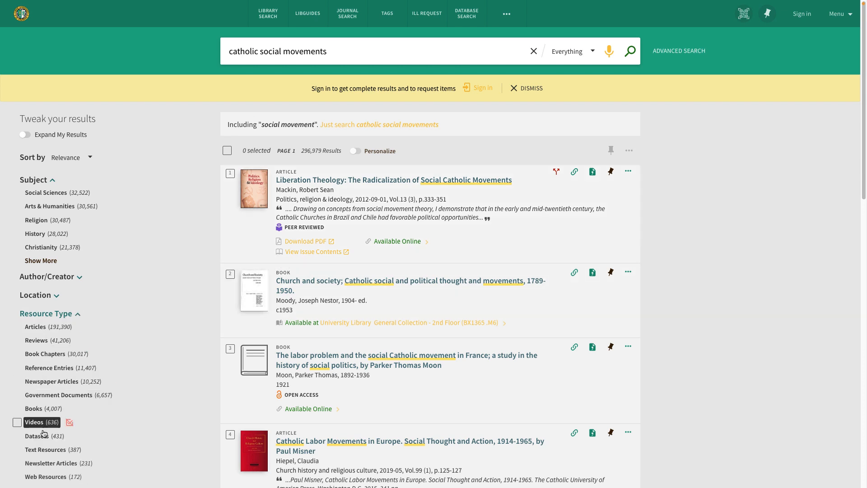
pyautogui.moveTo(196, 336)
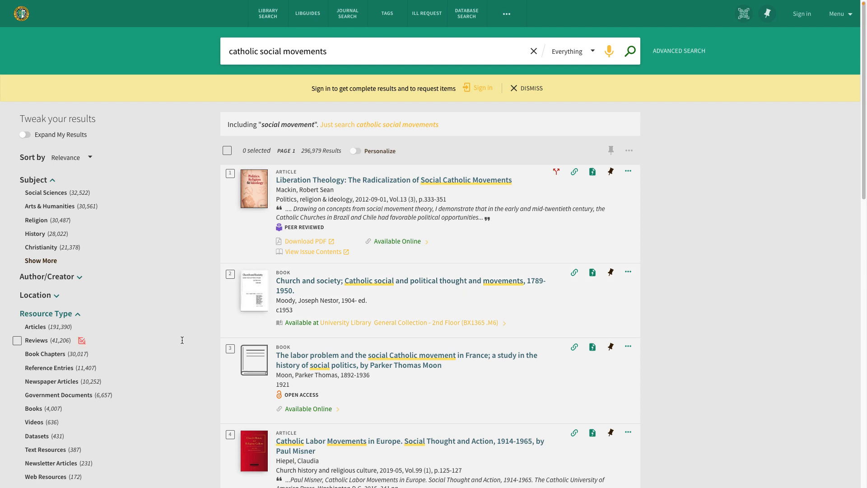
pyautogui.scroll(-3)
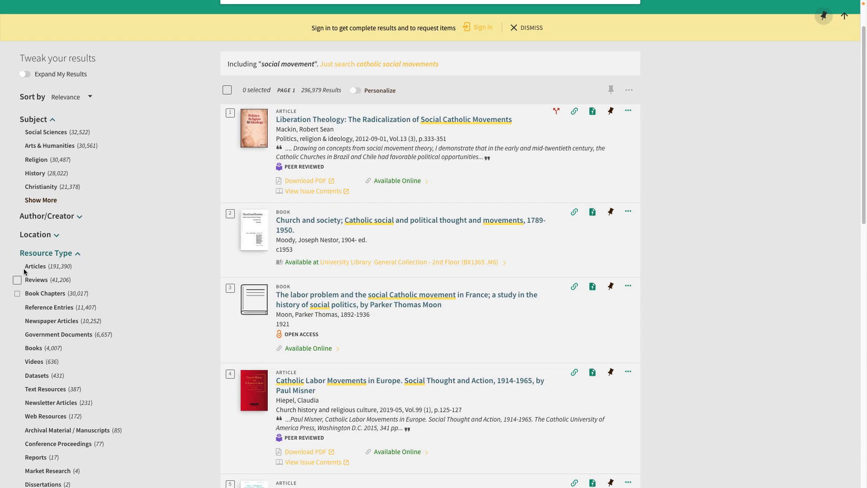
pyautogui.click(22, 265)
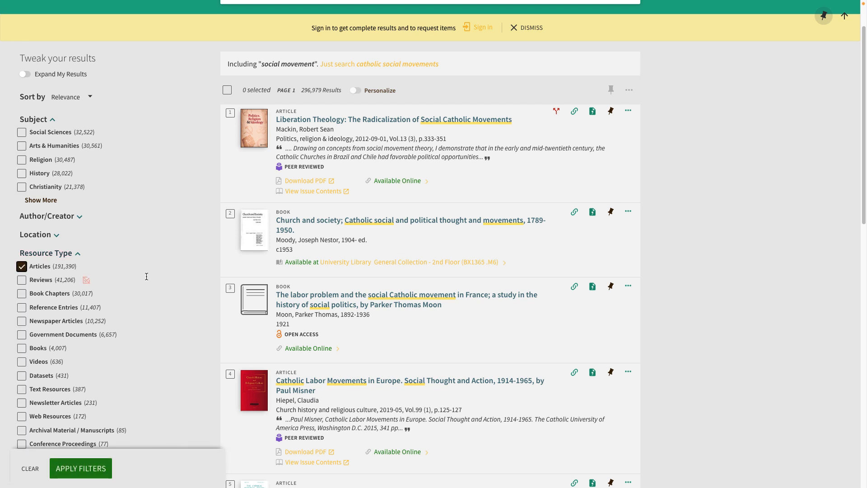
pyautogui.scroll(3)
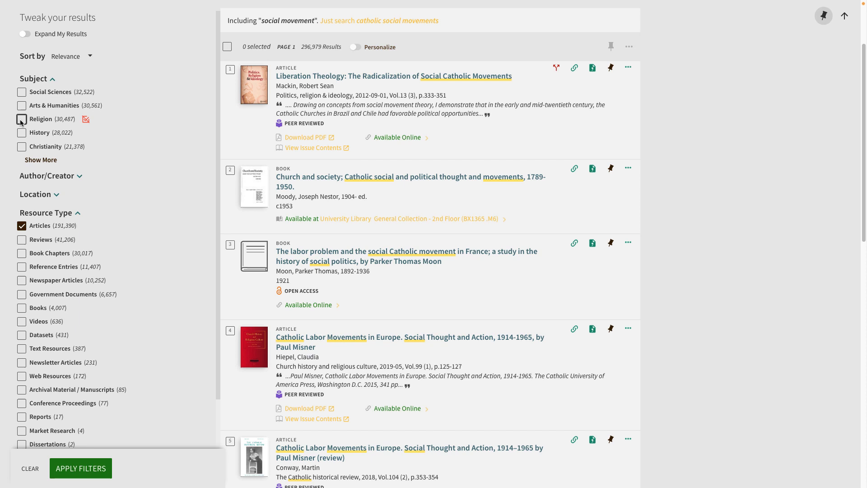
pyautogui.scroll(-3)
pyautogui.write('2012')
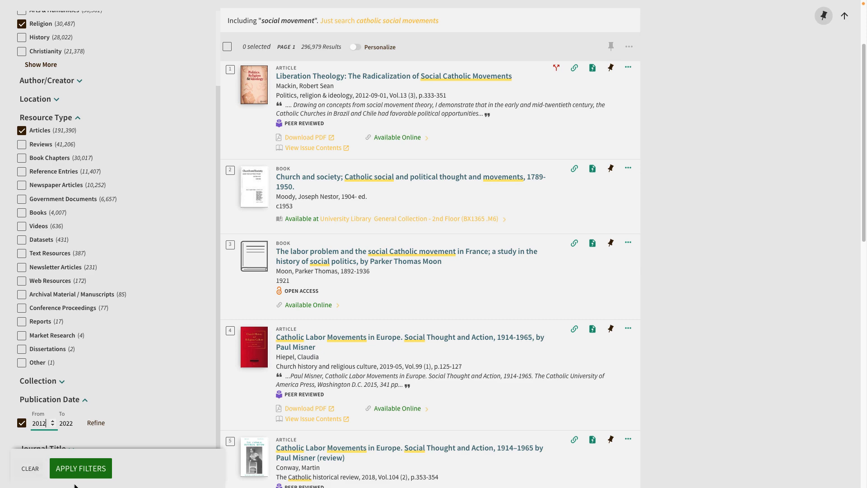
pyautogui.click(80, 468)
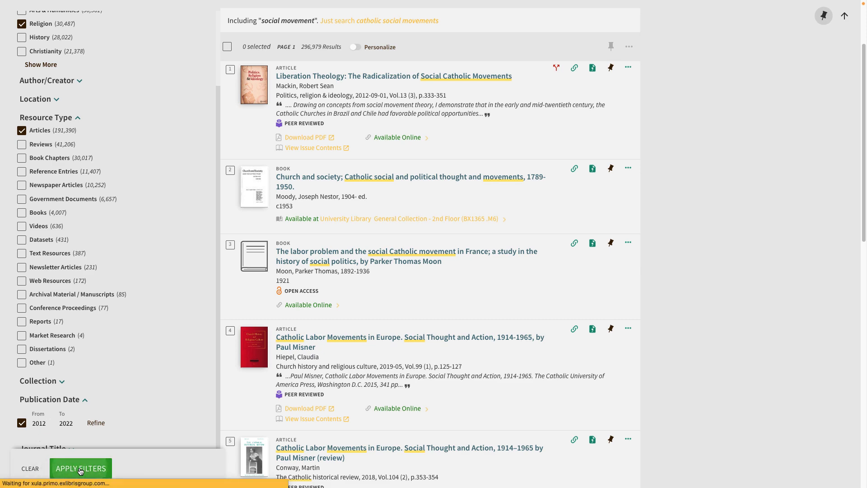
pyautogui.click(80, 469)
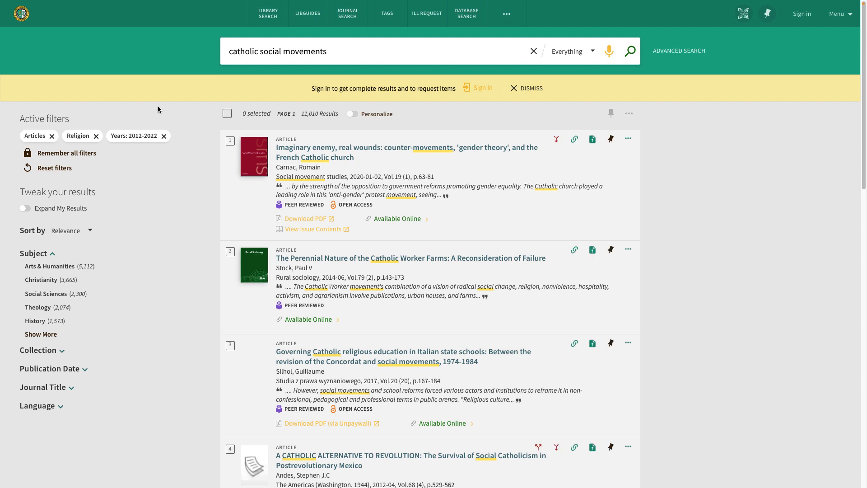
pyautogui.moveTo(53, 168)
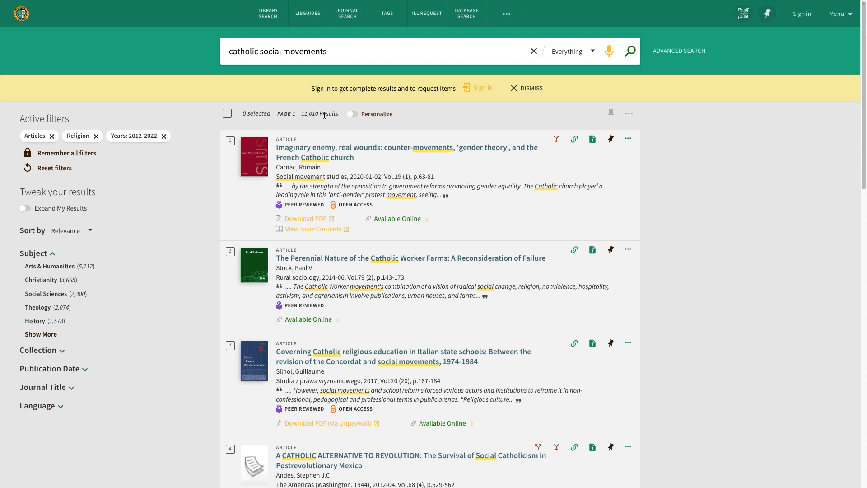
pyautogui.moveTo(482, 88)
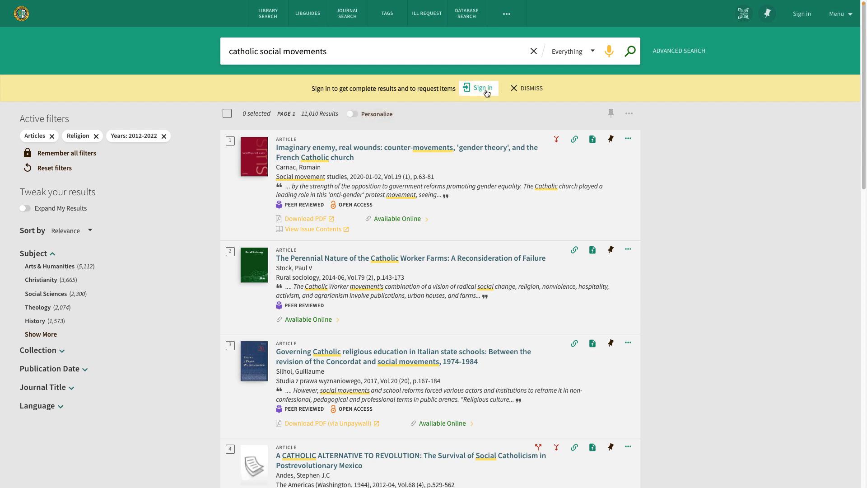
# Sign in to the library account from the banner, keeping the filtered results
pyautogui.click(483, 88)
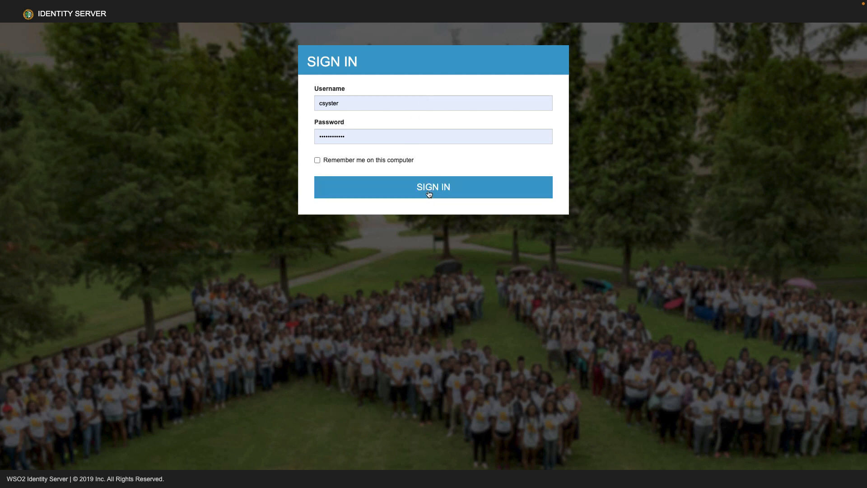
pyautogui.click(433, 187)
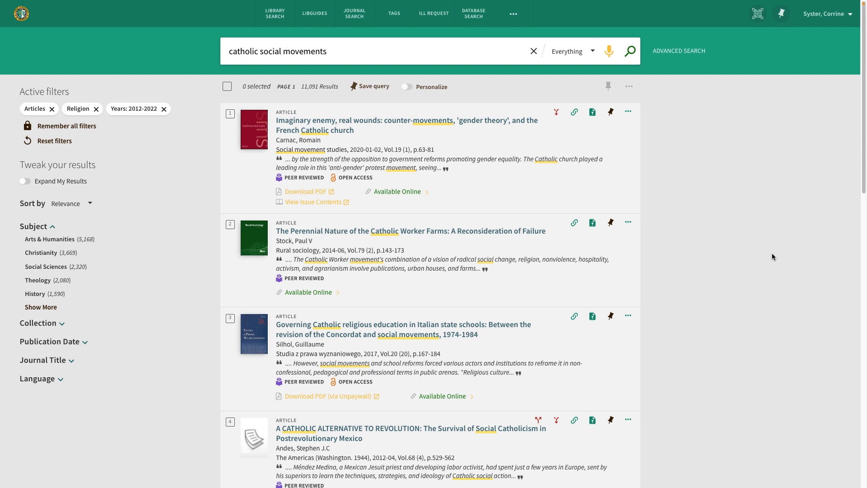
pyautogui.moveTo(306, 191)
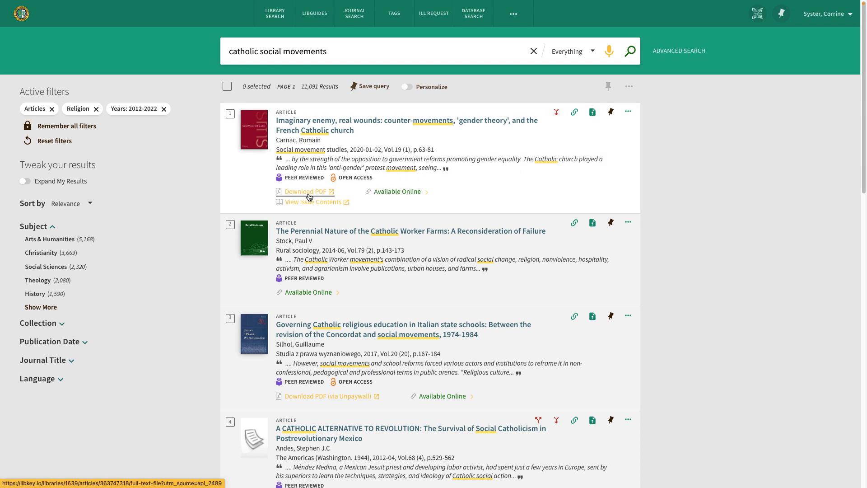
pyautogui.moveTo(397, 191)
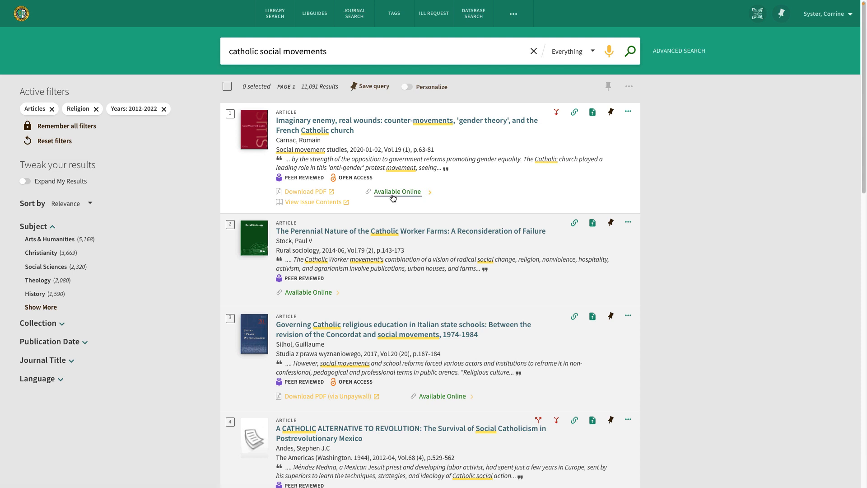
pyautogui.moveTo(373, 124)
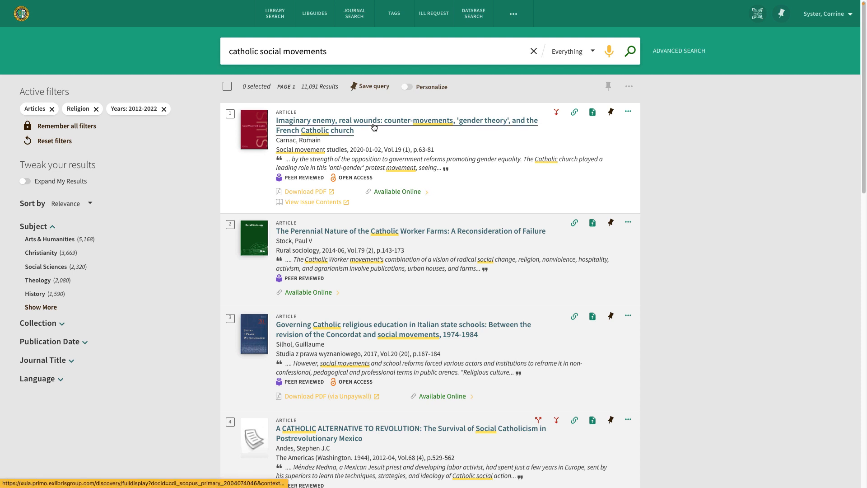
# View the full record of the first result, 'Imaginary enemy, real wounds'
pyautogui.click(407, 126)
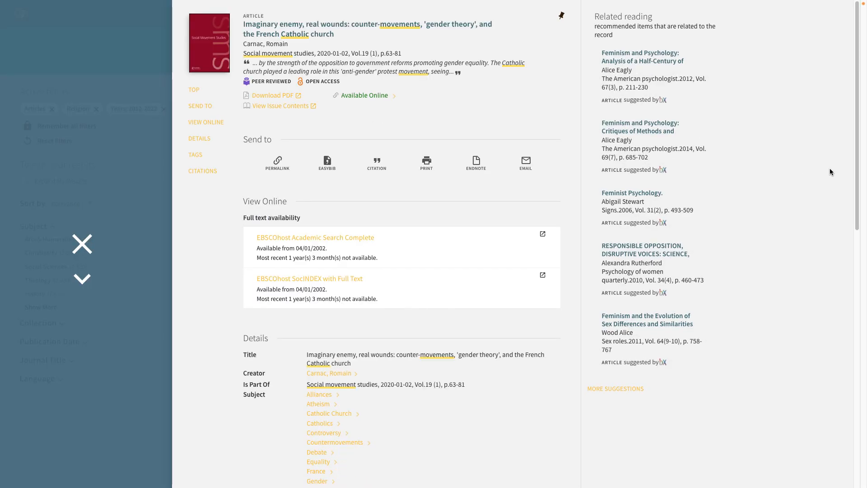
pyautogui.moveTo(275, 95)
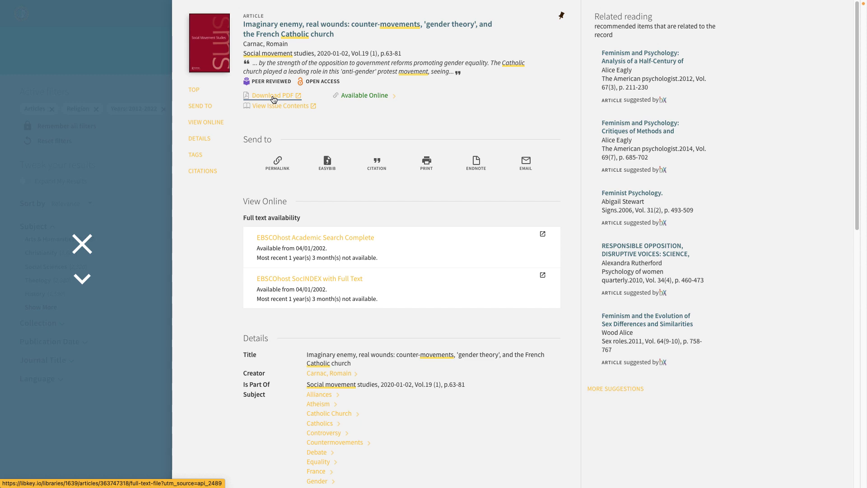
pyautogui.moveTo(364, 95)
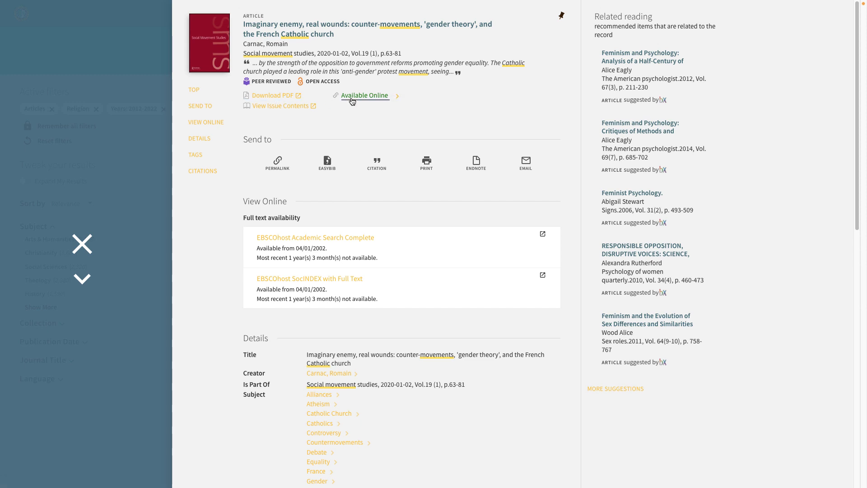
pyautogui.moveTo(276, 200)
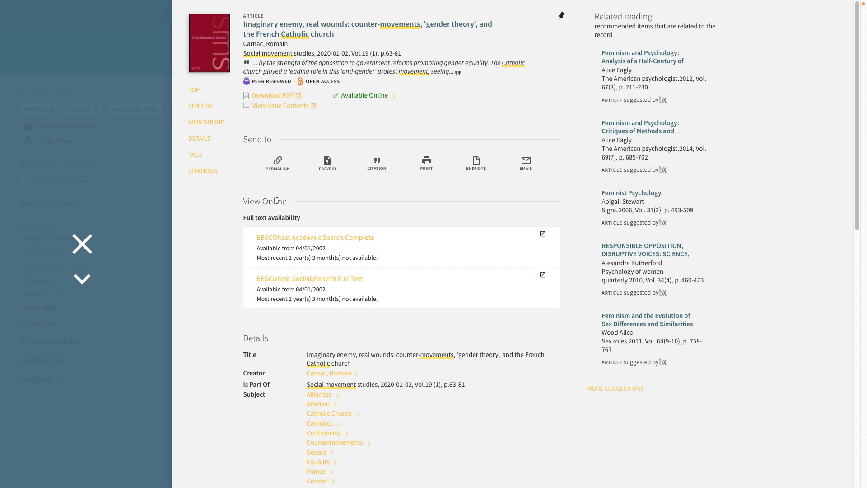
pyautogui.moveTo(453, 300)
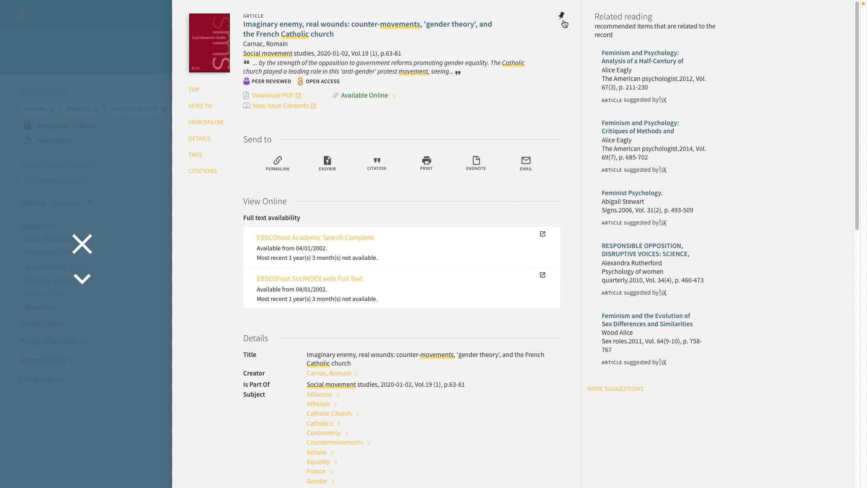
pyautogui.moveTo(563, 18)
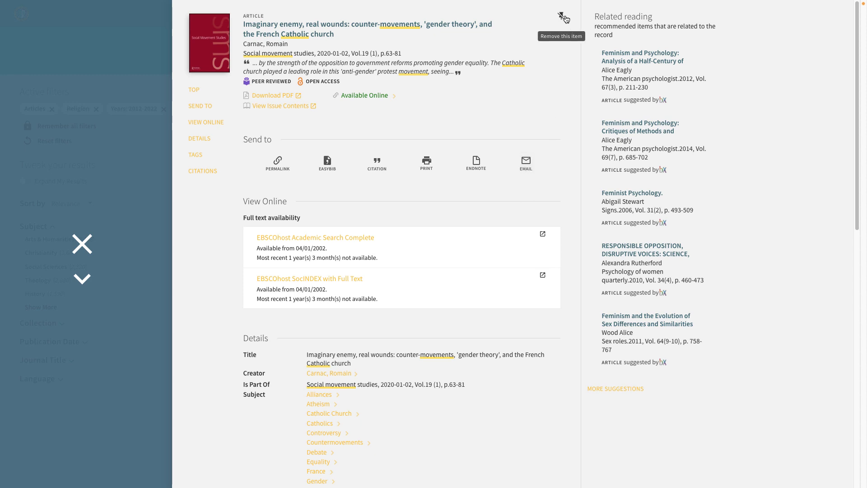
# Pin the 'Imaginary enemy, real wounds' article to My Favorites and return to results
pyautogui.click(564, 15)
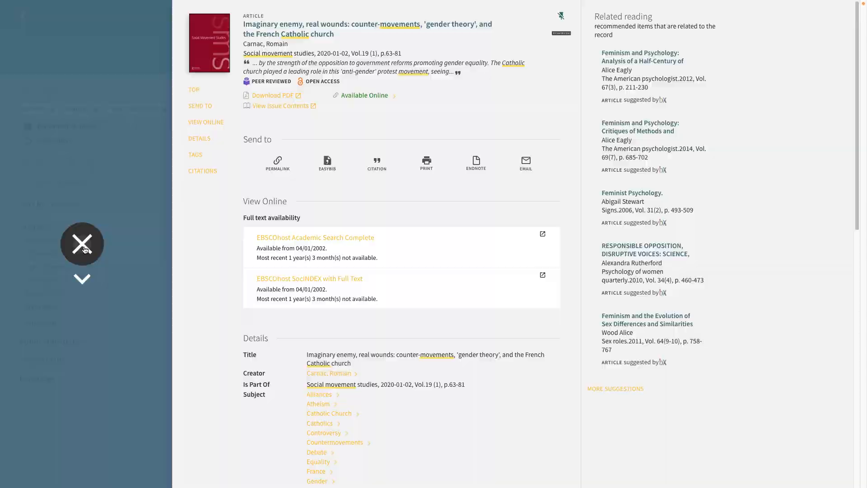
pyautogui.click(82, 243)
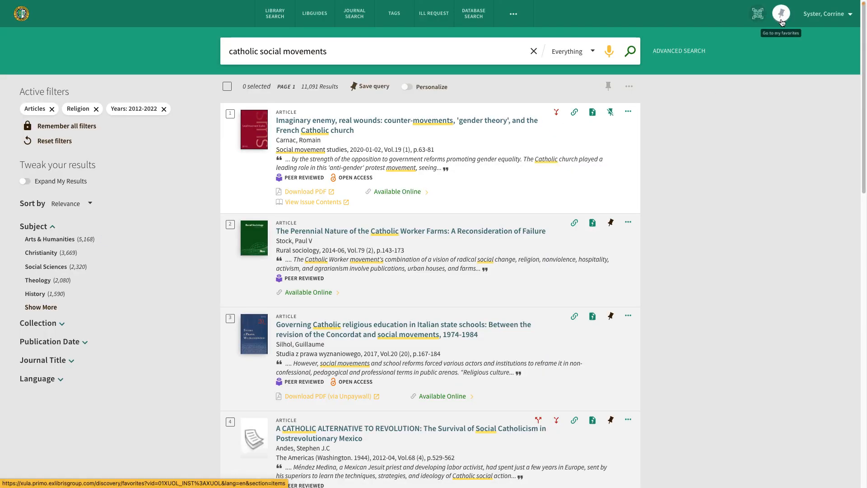
# In My Favorites, label the saved article 'Social Movements in the Black Catholic Church'
pyautogui.click(780, 14)
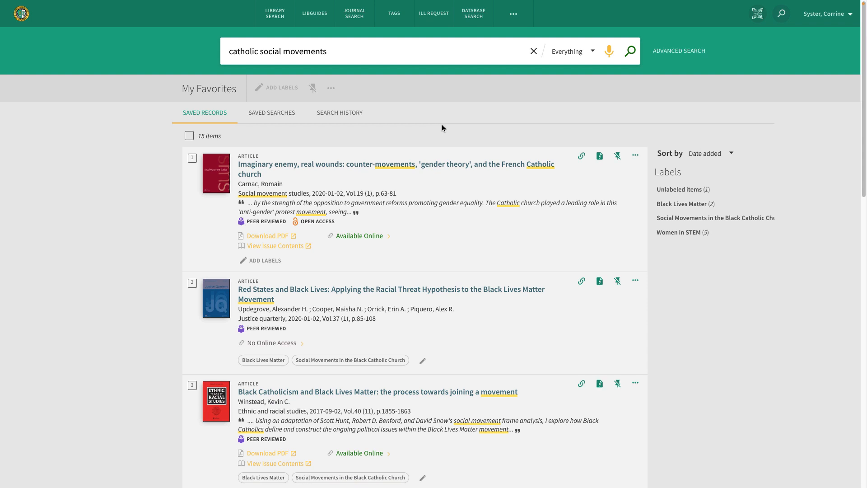
pyautogui.moveTo(442, 129)
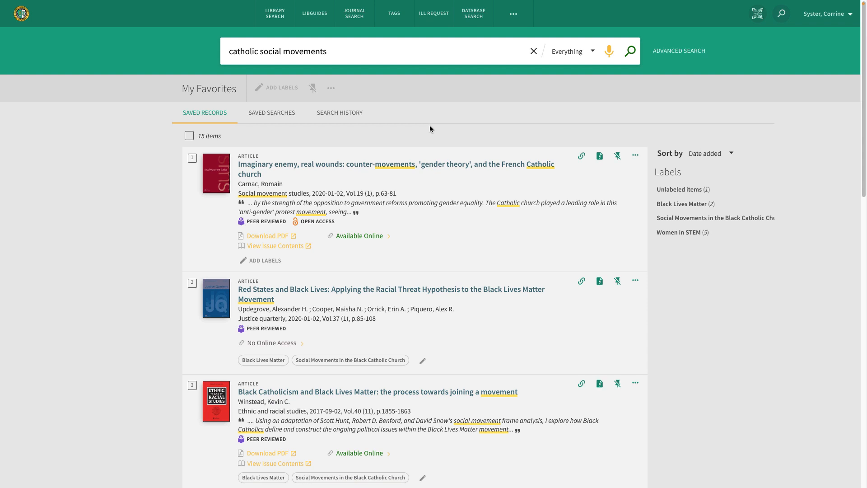
pyautogui.click(189, 135)
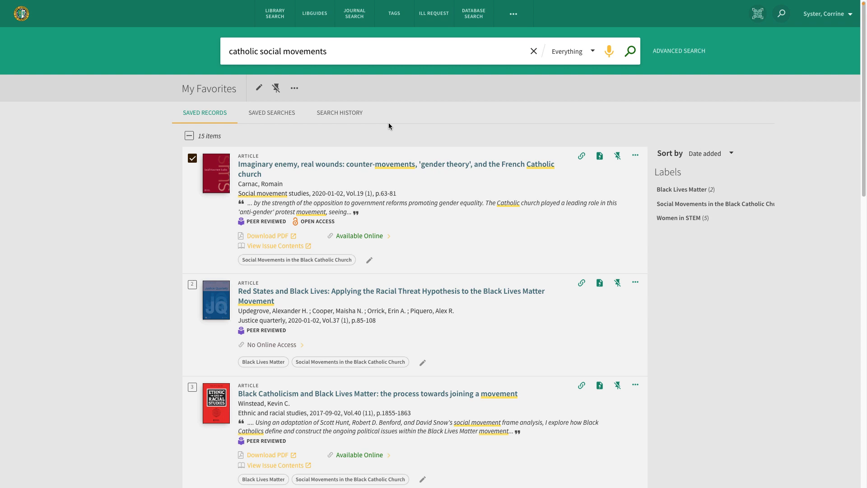
pyautogui.click(272, 113)
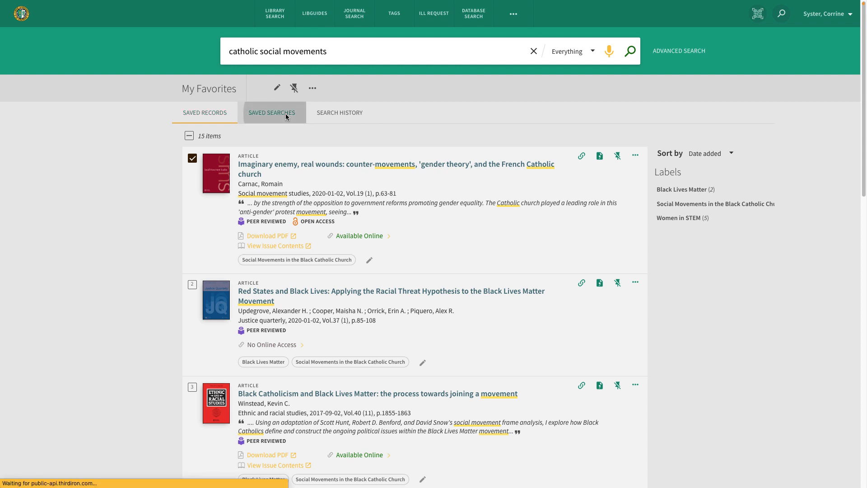
# Rerun the saved 'catholic black social movements' search from the Saved Searches list
pyautogui.click(272, 113)
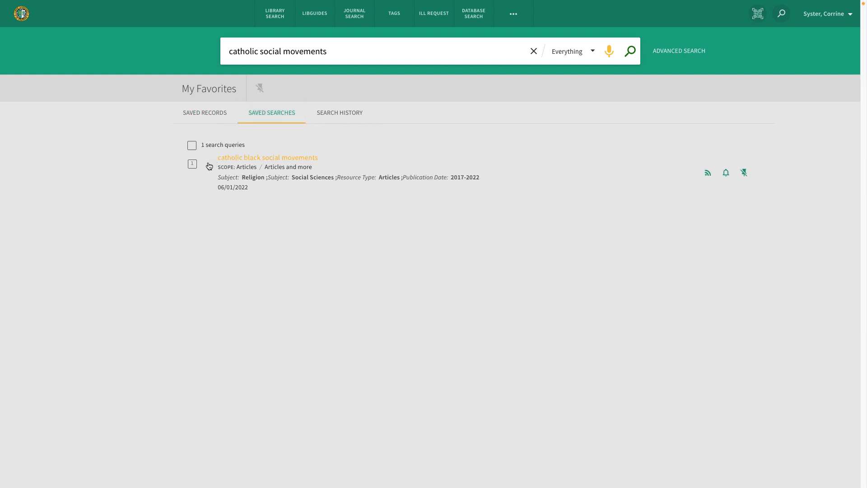
pyautogui.click(192, 145)
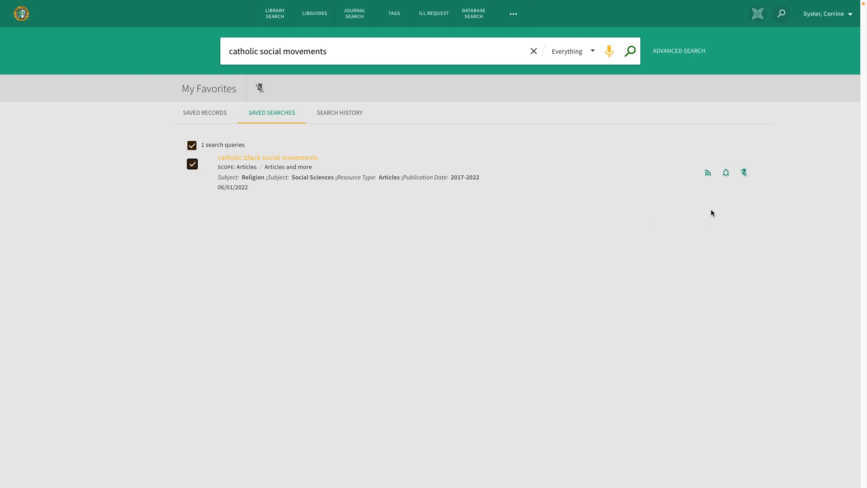
pyautogui.moveTo(268, 157)
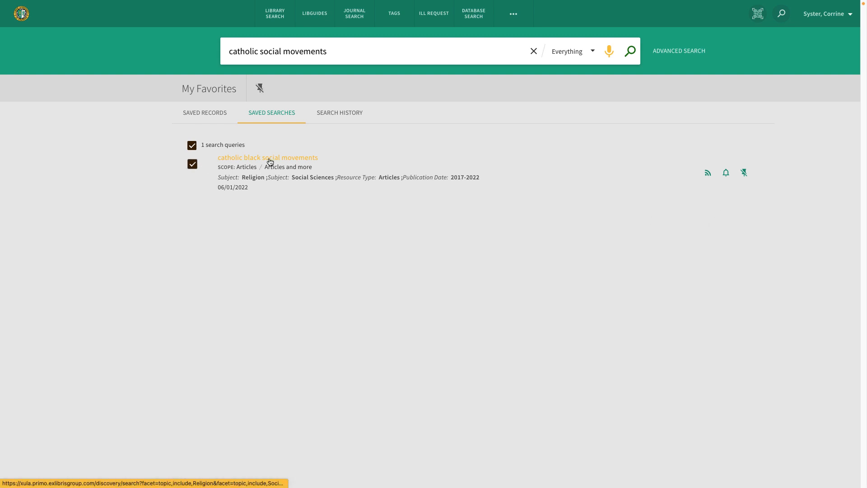
pyautogui.click(268, 158)
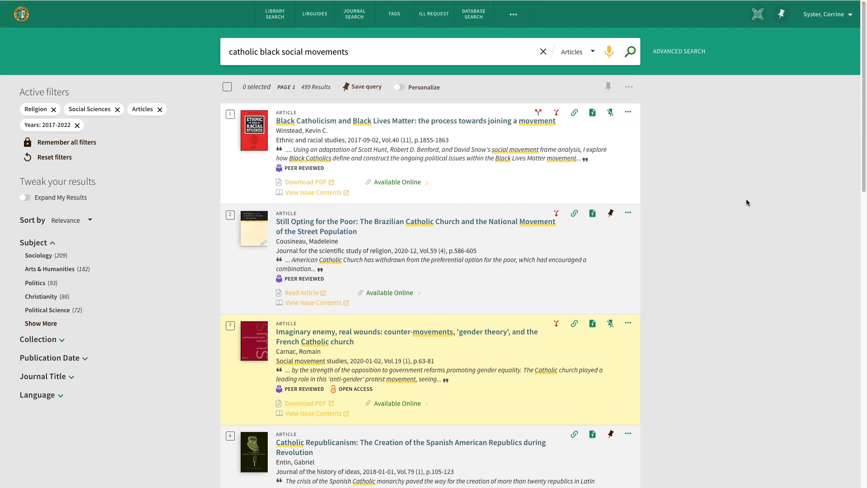